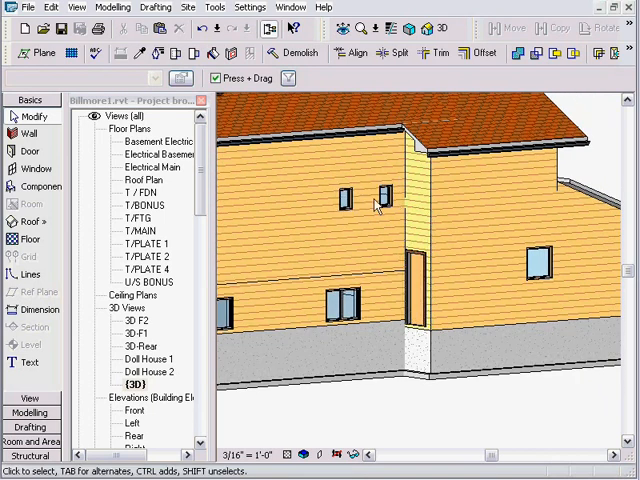
{"action": "mouse_move", "coordinate": [295, 218]}
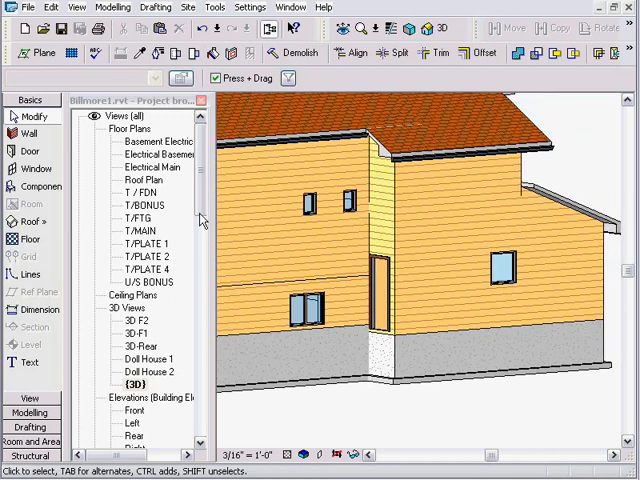
Open the T/MAIN floor plan from the Project Browser.
{"action": "double_click", "coordinate": [143, 231]}
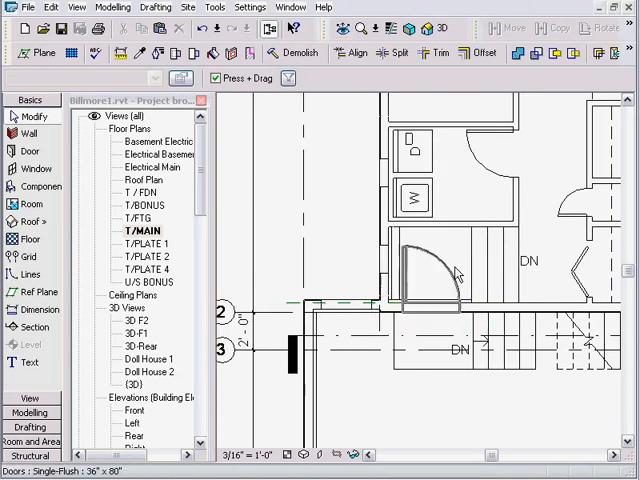
Select the plan region beside the laundry wall and open its View Range settings.
{"action": "left_click", "coordinate": [350, 300]}
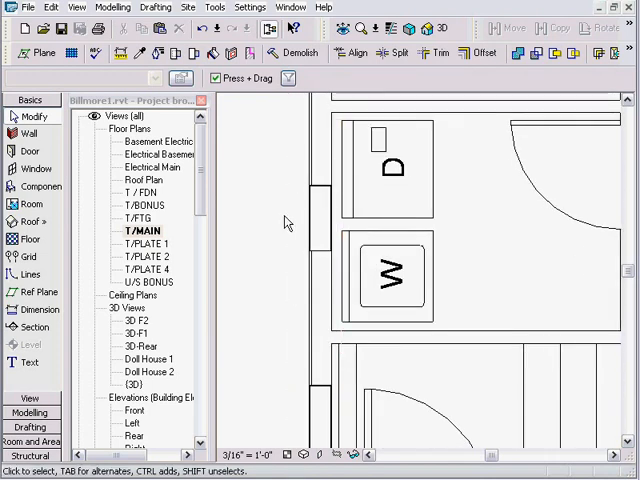
{"action": "left_click", "coordinate": [275, 78]}
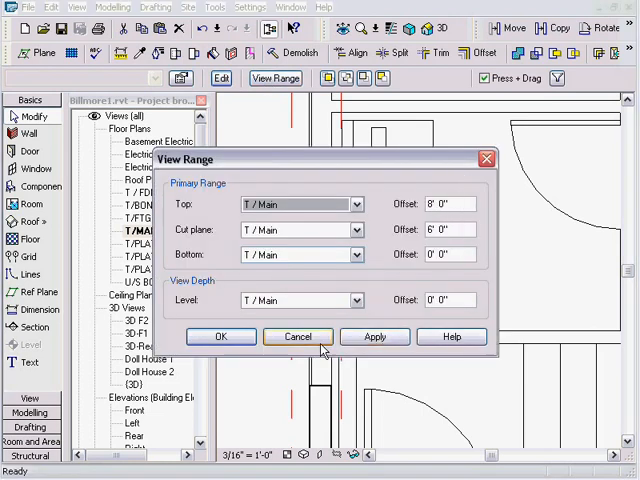
Cancel the View Range dialog, leaving the 8' top and 6' cut plane unchanged.
{"action": "left_click", "coordinate": [297, 336]}
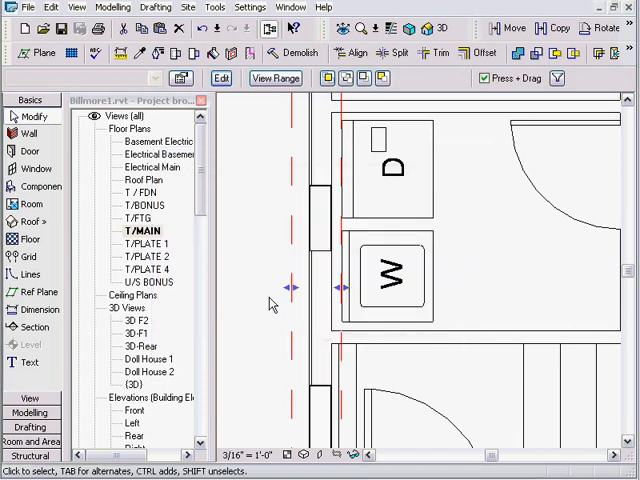
{"action": "mouse_move", "coordinate": [289, 276]}
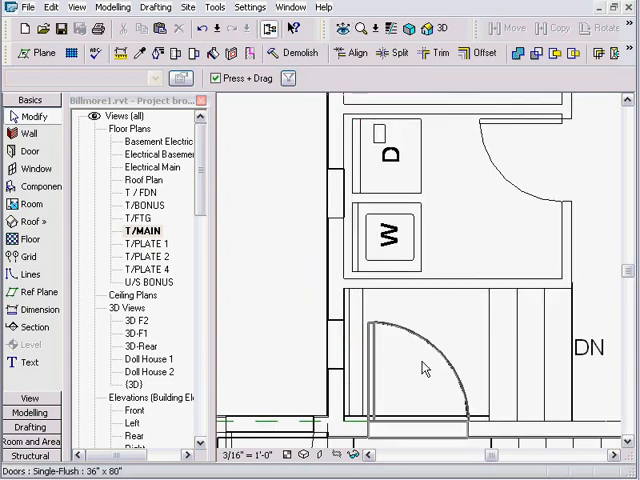
Drag the laundry-wall plan region's boundary outward past the windows, then reselect the region.
{"action": "left_click", "coordinate": [320, 250]}
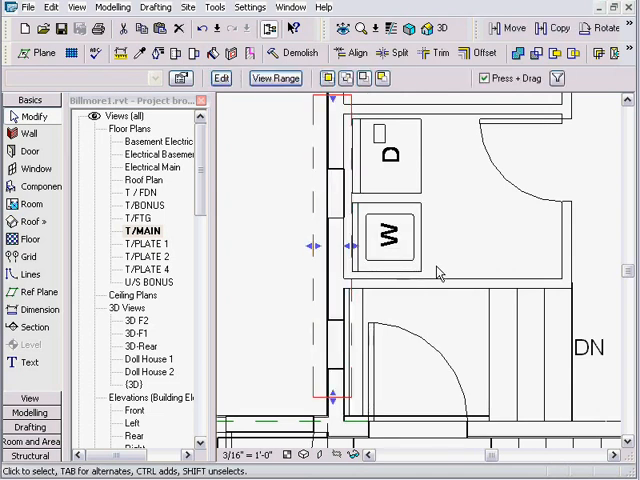
{"action": "left_click", "coordinate": [398, 170]}
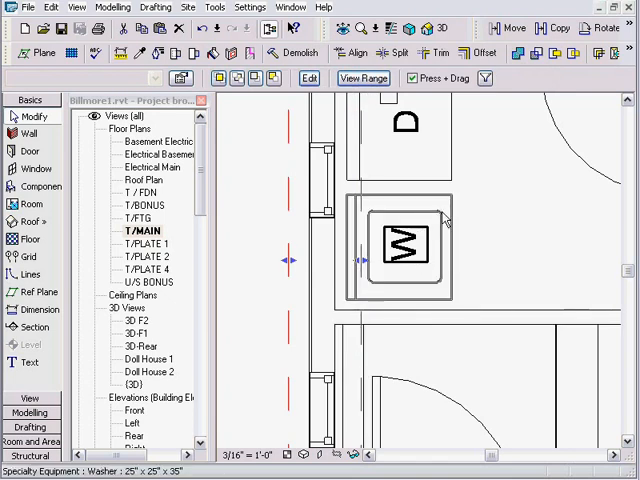
{"action": "left_click", "coordinate": [505, 247]}
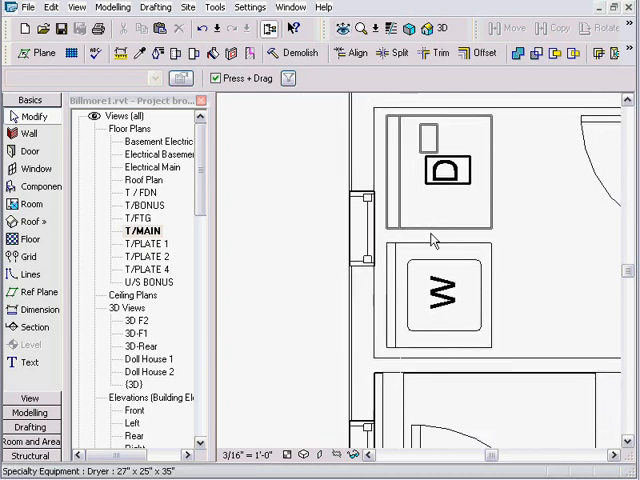
{"action": "left_click", "coordinate": [440, 290]}
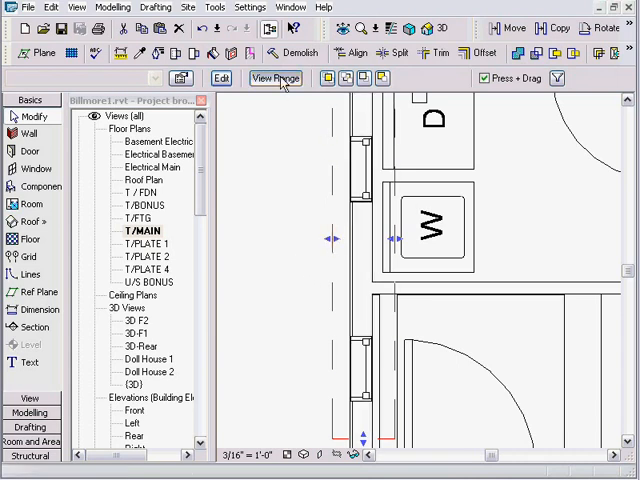
{"action": "left_click", "coordinate": [275, 78]}
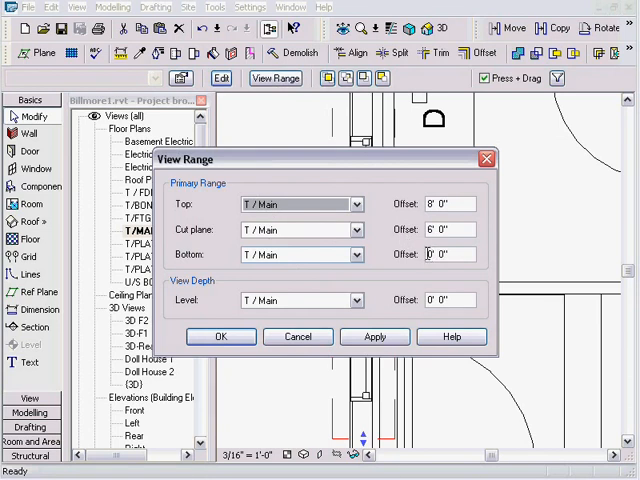
{"action": "left_click", "coordinate": [221, 336]}
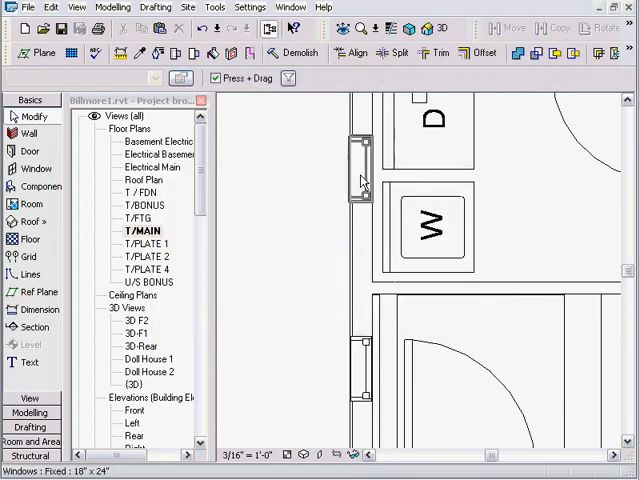
{"action": "left_click", "coordinate": [432, 225]}
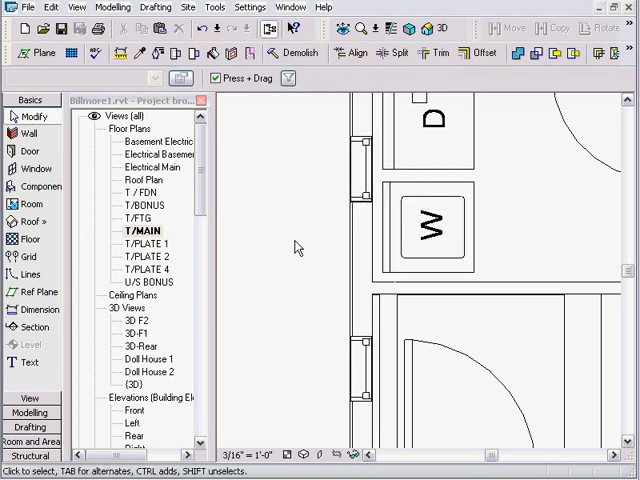
{"action": "mouse_move", "coordinate": [307, 238]}
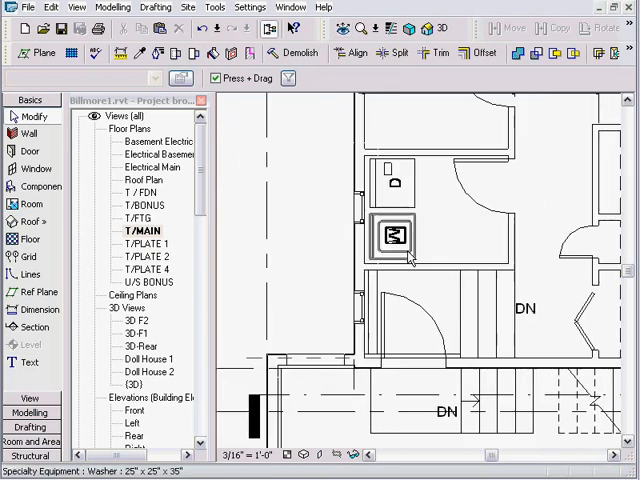
{"action": "left_click", "coordinate": [393, 235]}
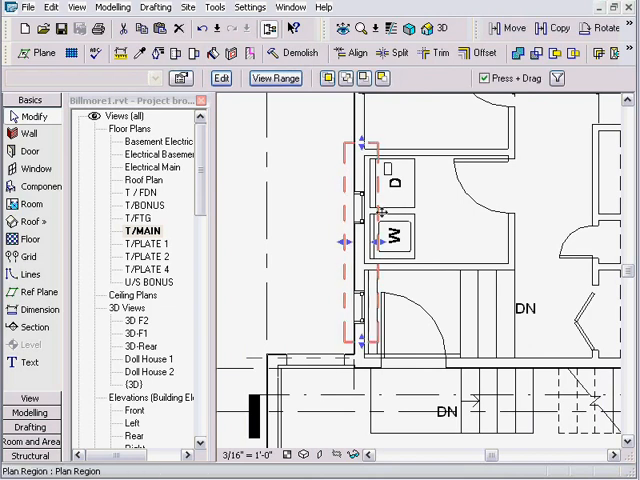